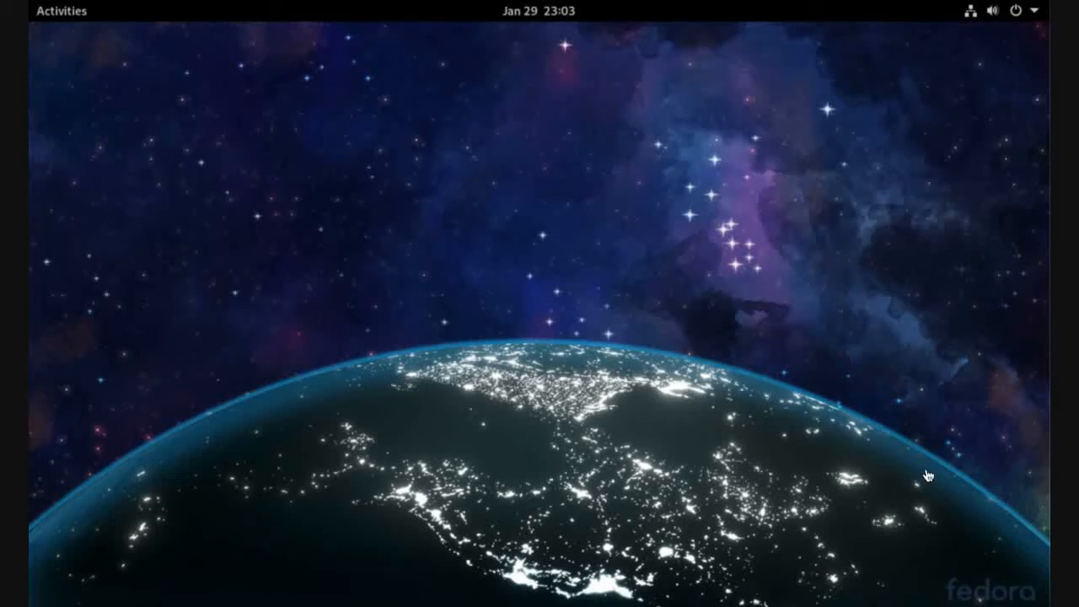
mouse_move(171, 256)
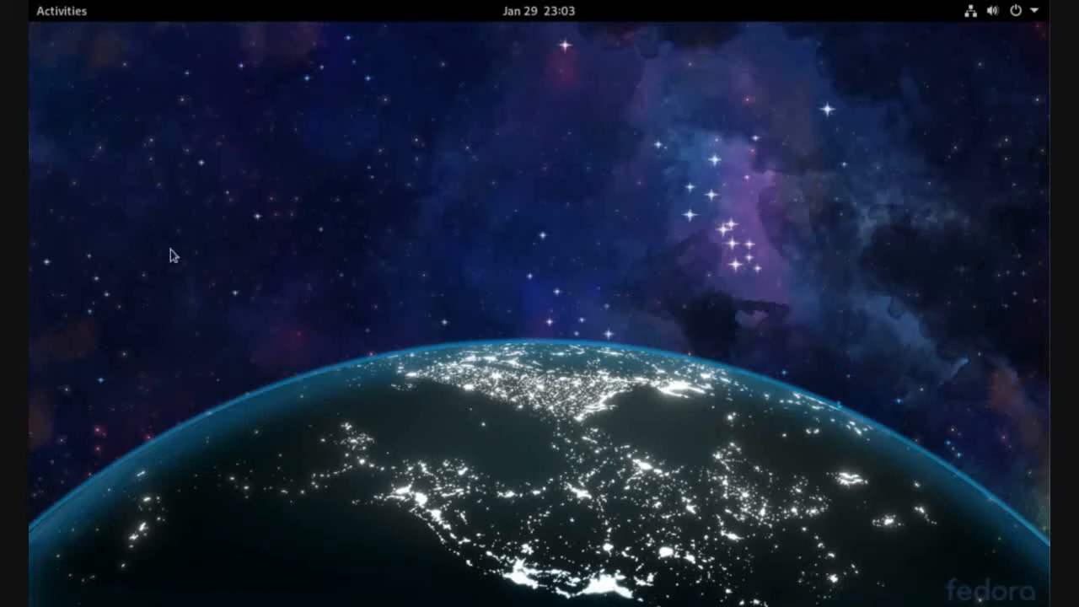
Search 'sc' in the Activities overview to find the Screenshot app
left_click(61, 11)
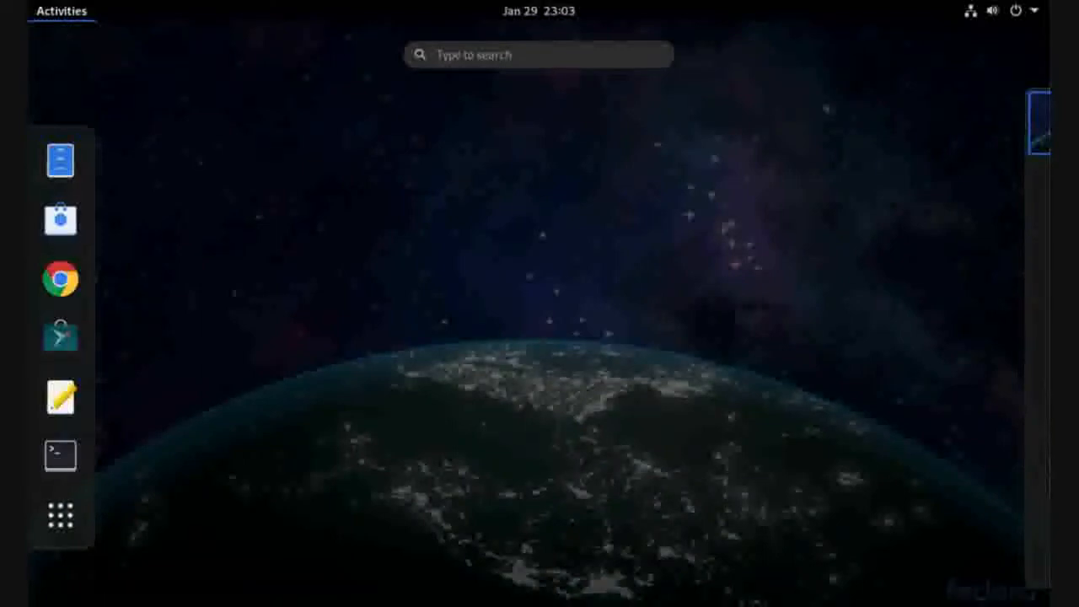
type("sc")
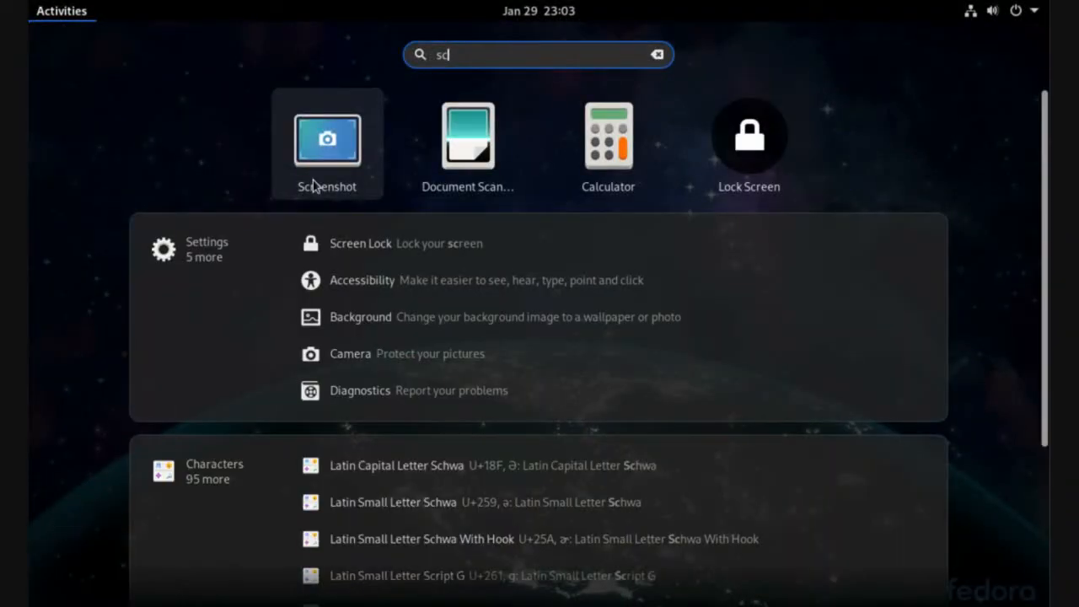
mouse_move(327, 139)
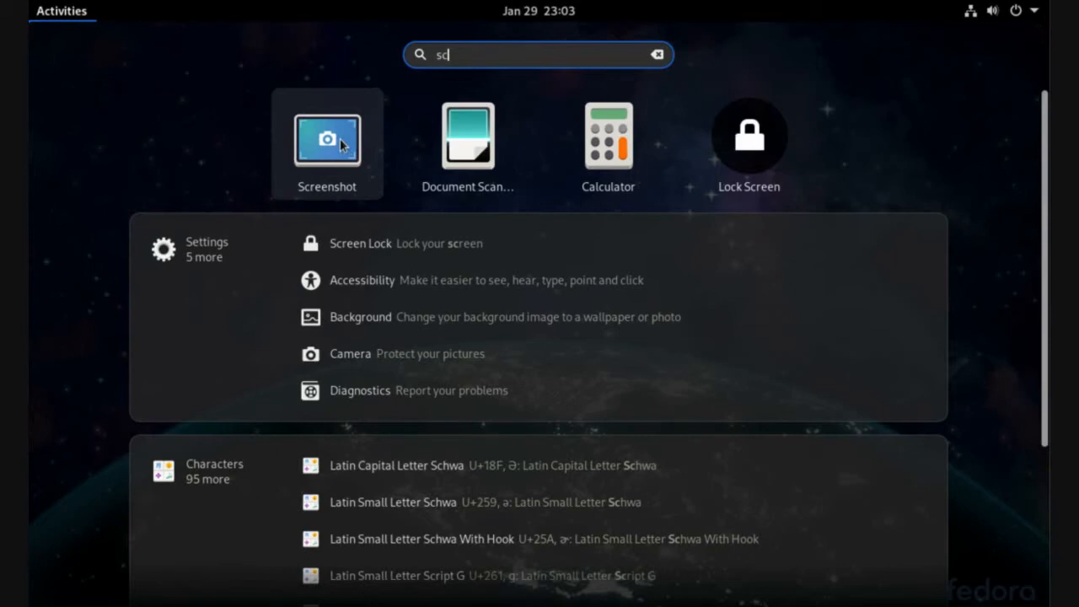
Launch Screenshot, capture the entire screen, and save it into Pictures
left_click(327, 139)
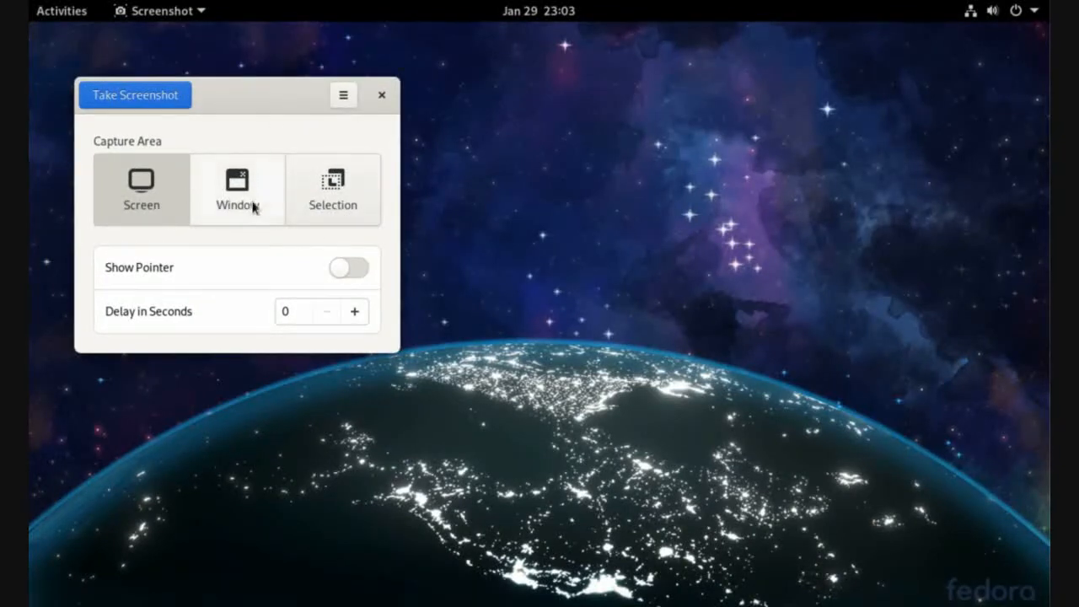
left_click(141, 189)
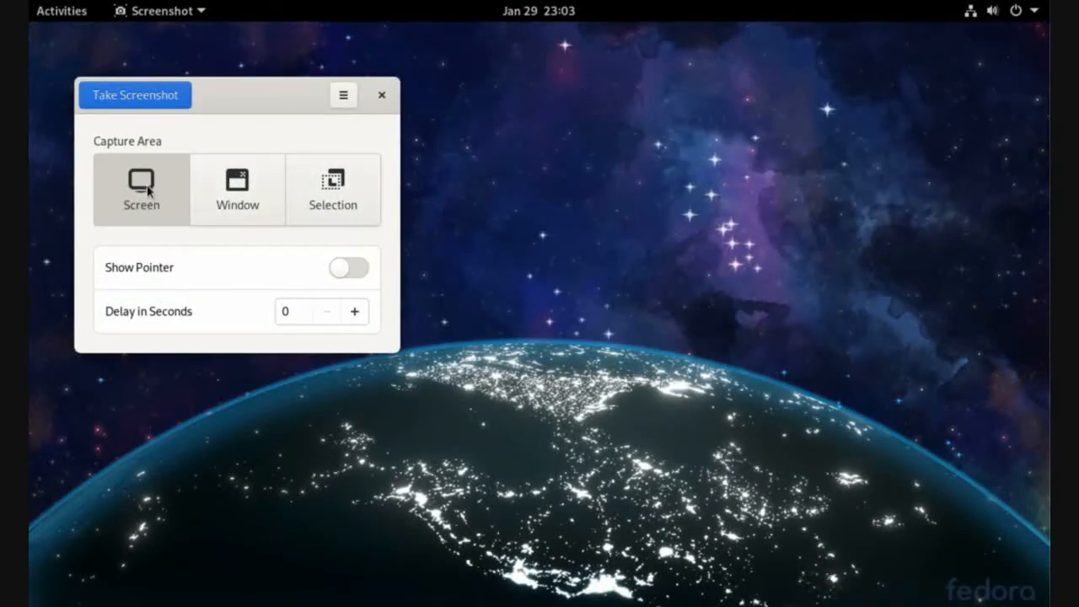
mouse_move(311, 350)
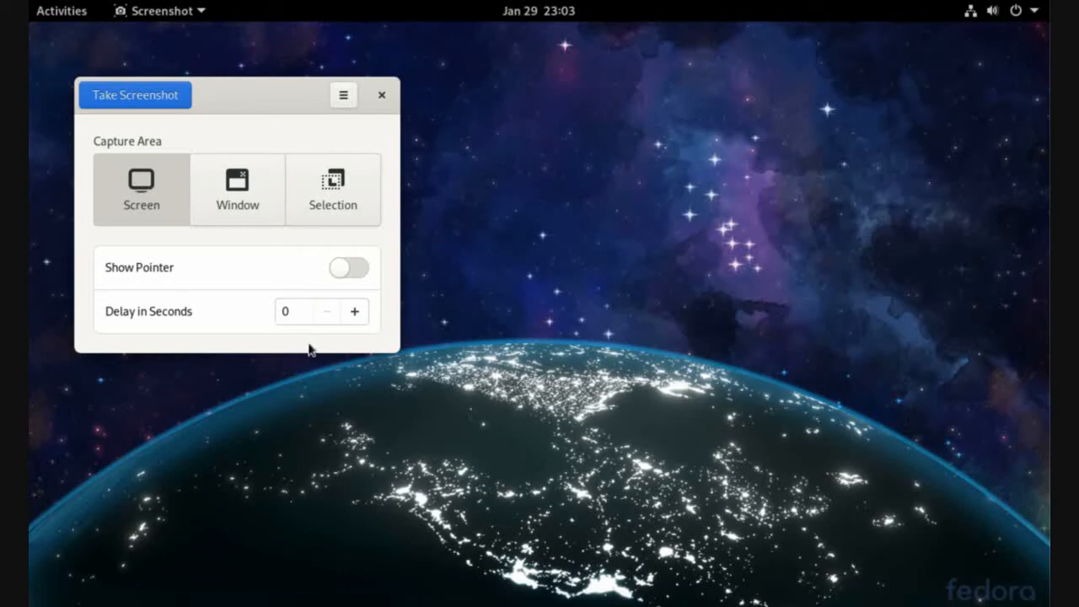
mouse_move(139, 327)
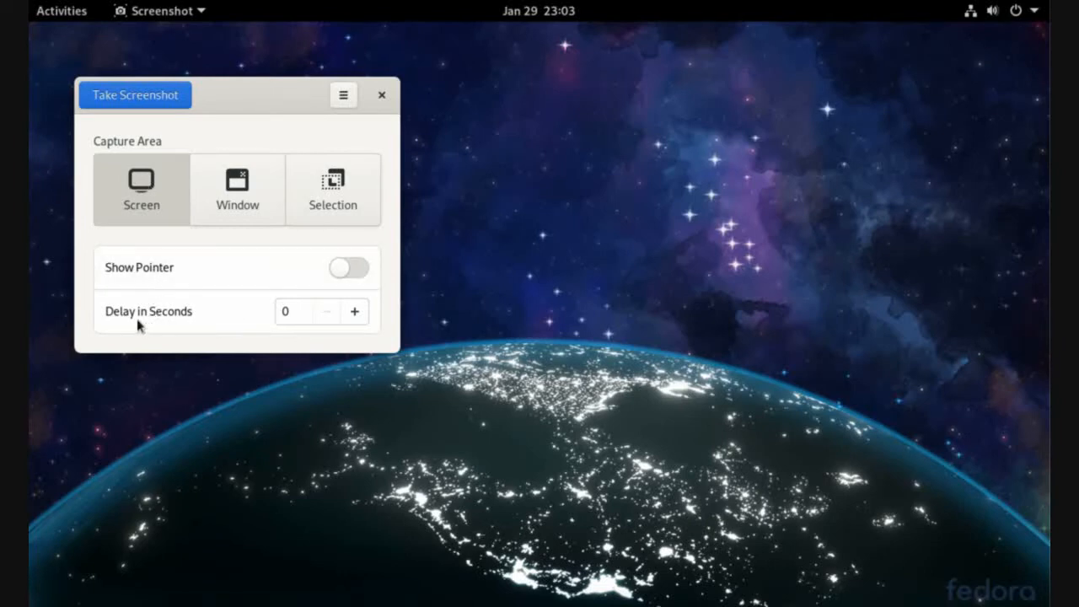
mouse_move(284, 311)
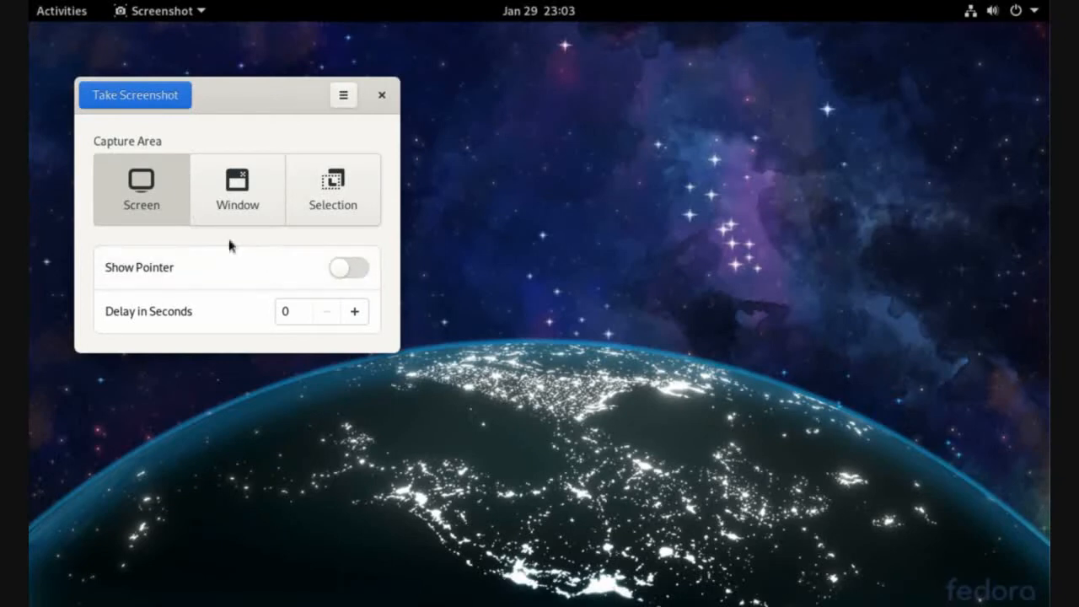
left_click(299, 311)
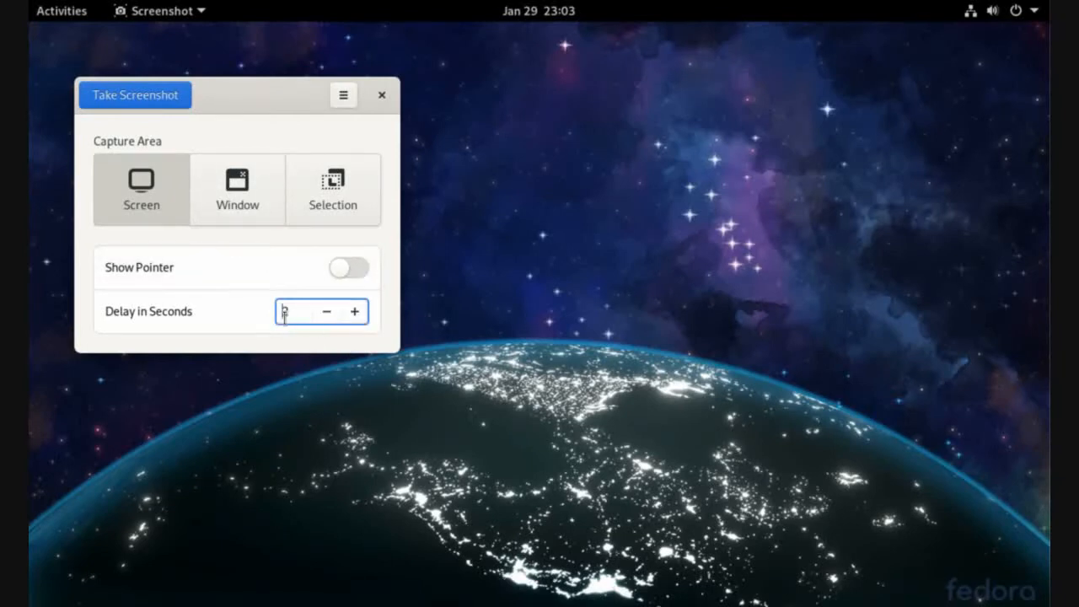
left_click(381, 94)
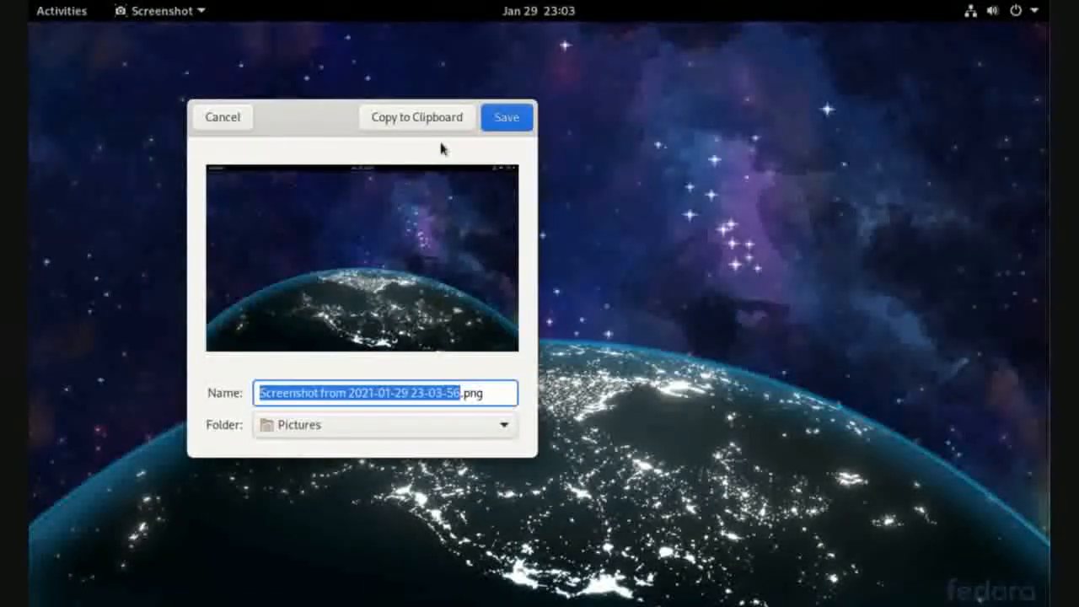
left_click(506, 117)
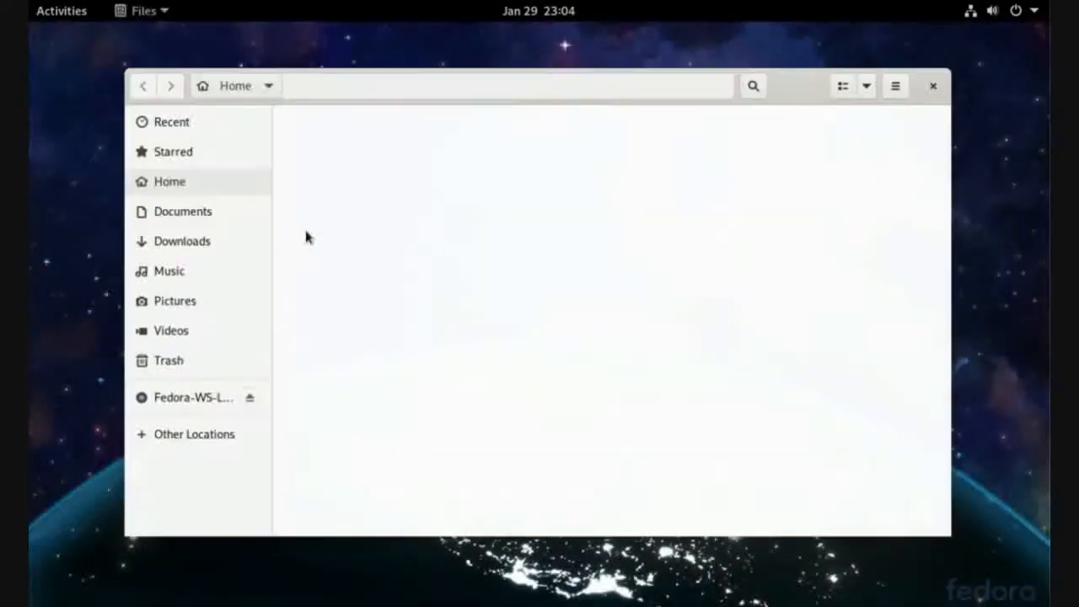
Show the Pictures folder in Files to see the first saved screenshot
left_click(175, 301)
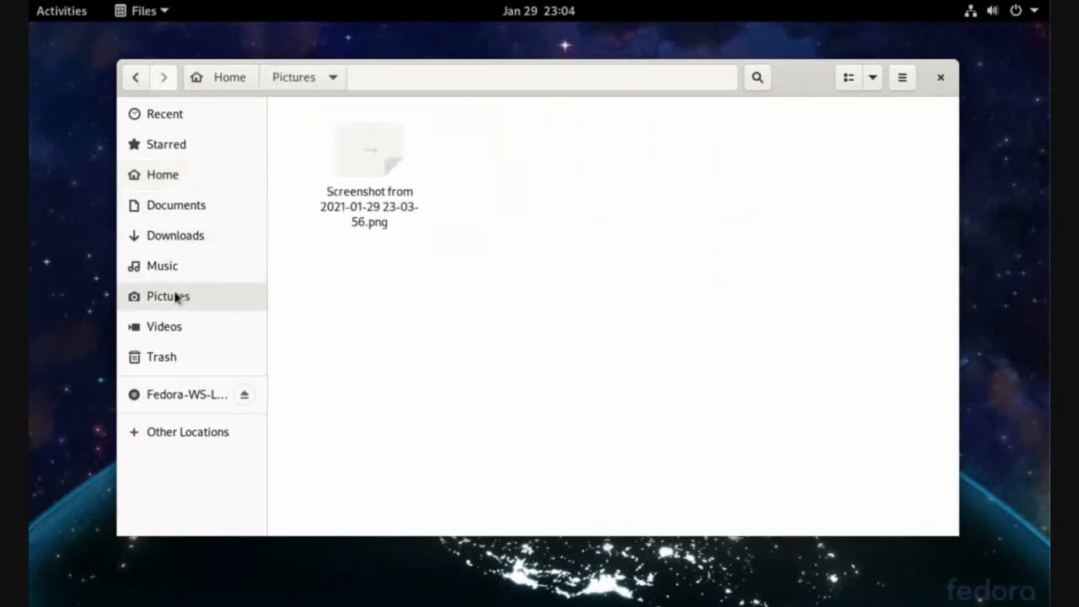
left_click(368, 161)
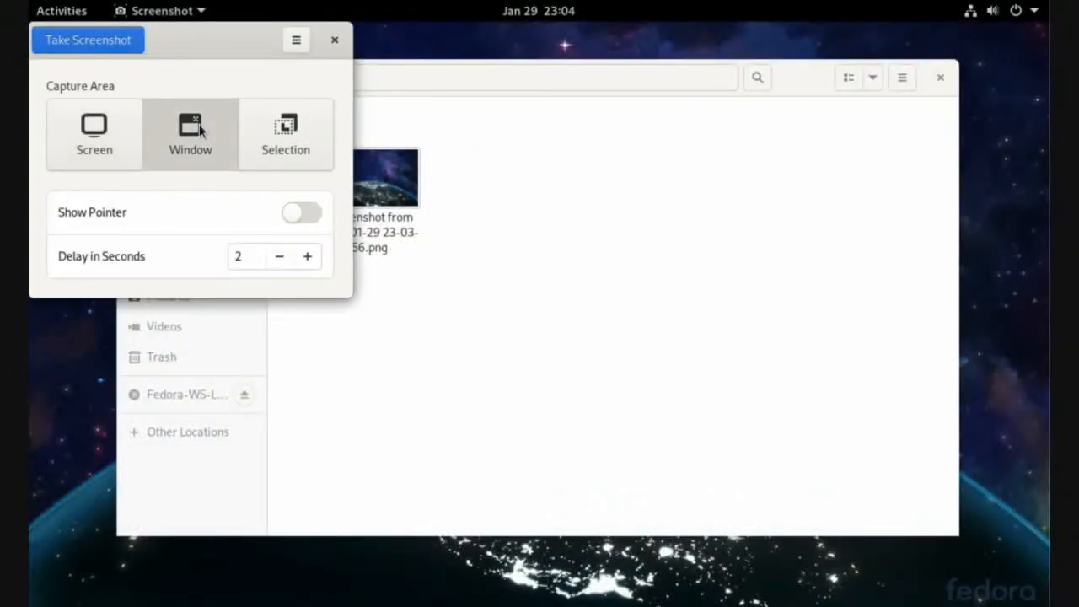
mouse_move(208, 155)
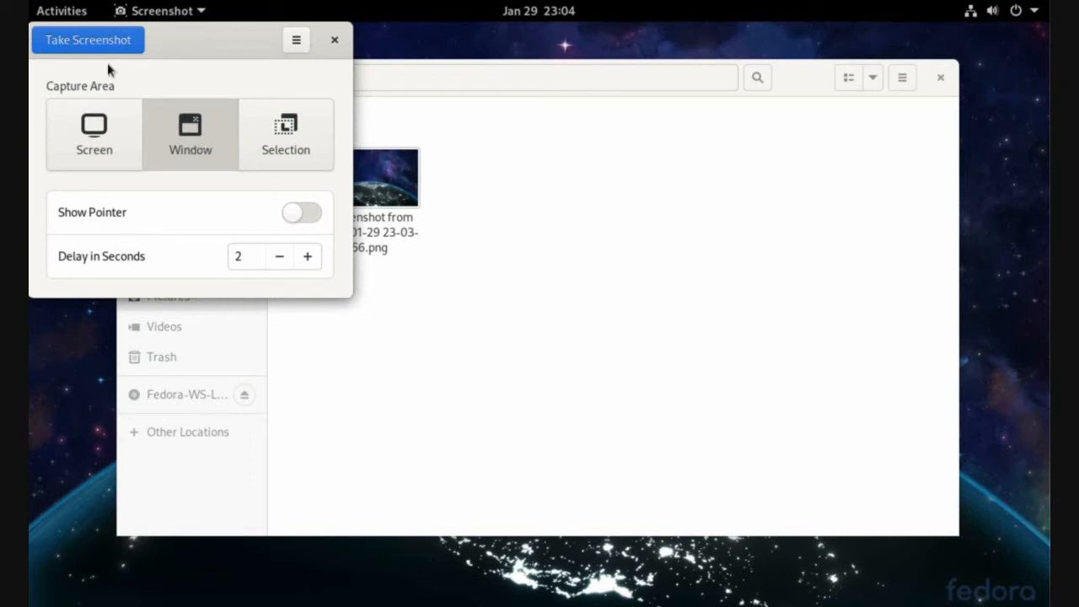
Capture the Files window after a 2-second delay, save it to Pictures, and select it
left_click(335, 40)
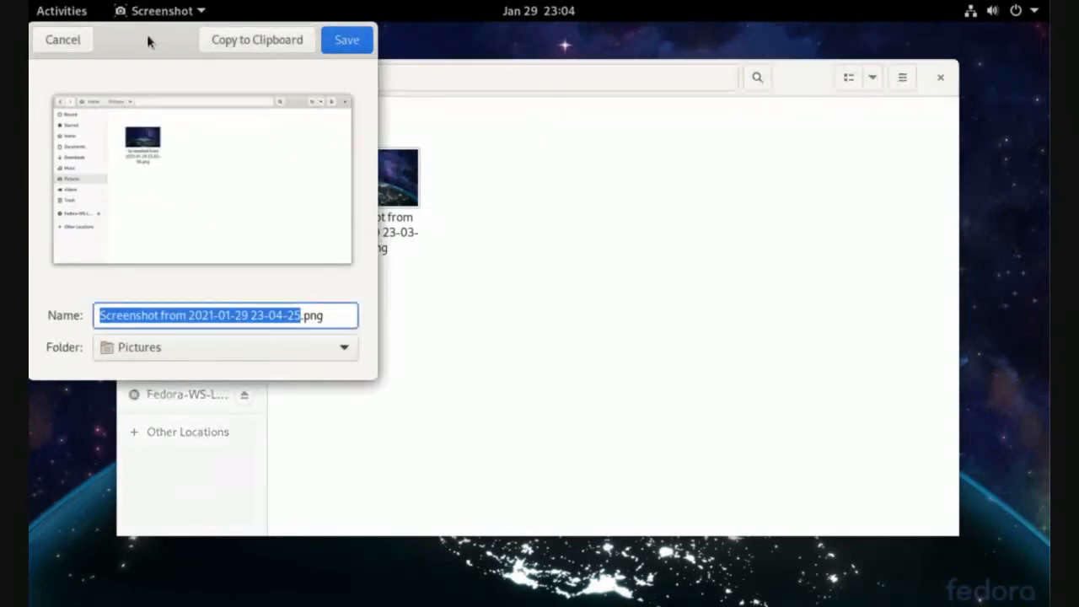
left_click(347, 39)
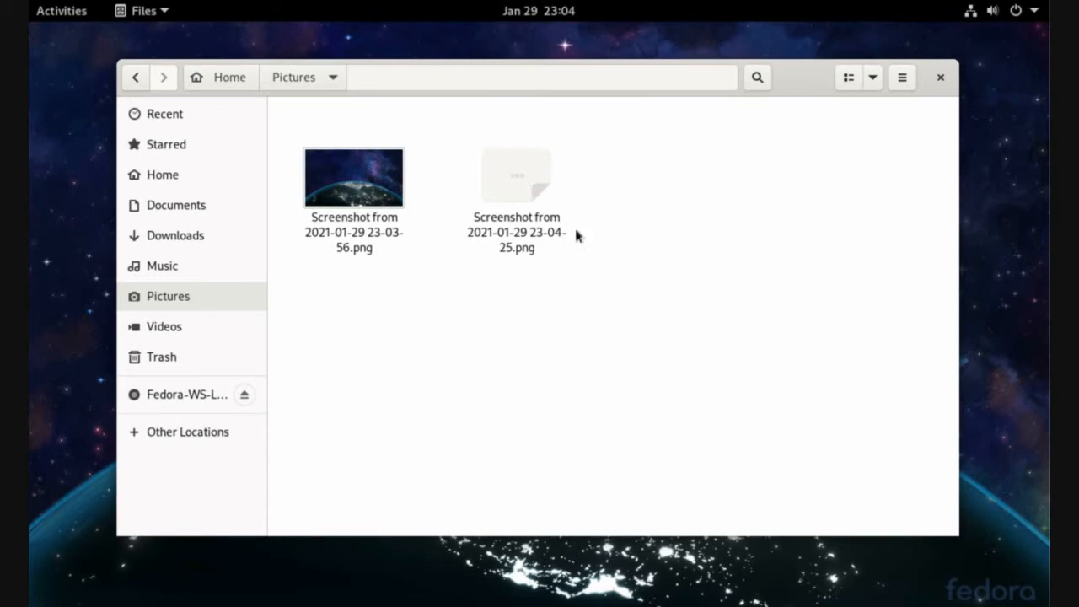
left_click(516, 177)
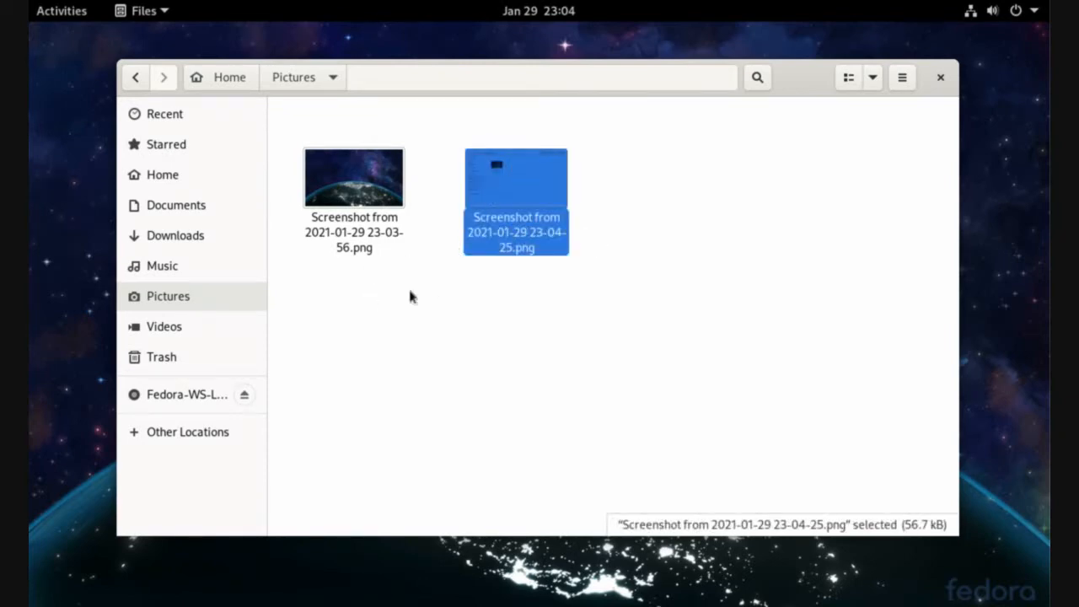
left_click(61, 10)
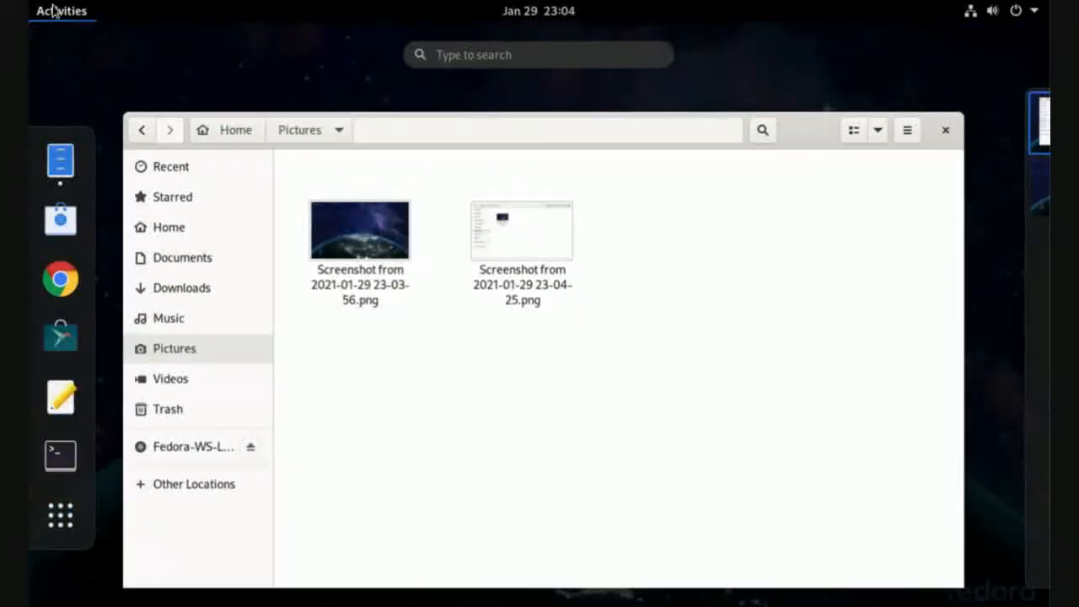
Search 'scre', launch Screenshot, and start a selection-area capture
type("scre")
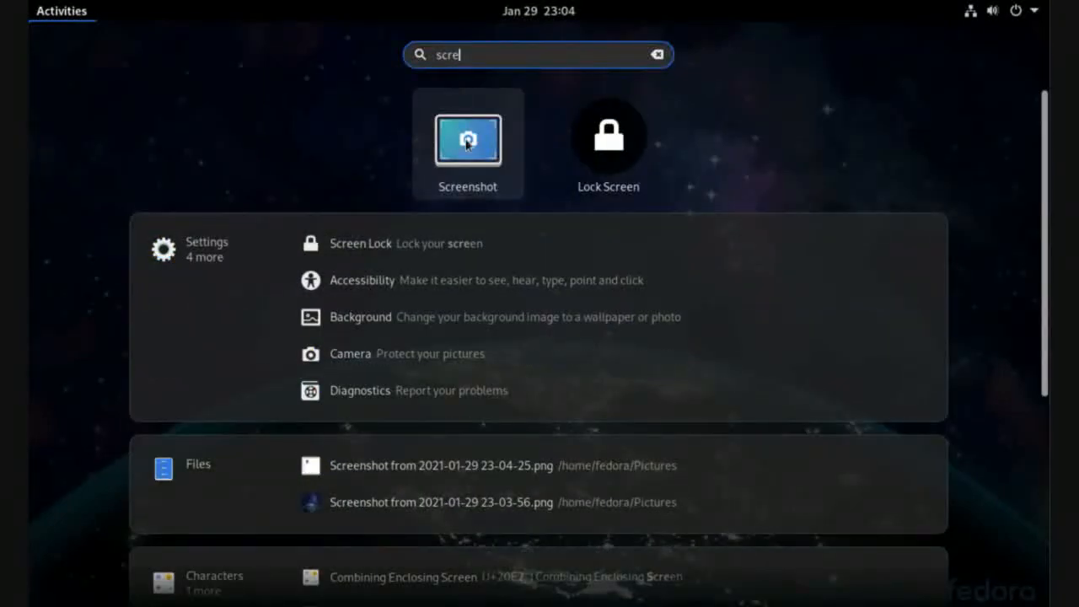
left_click(468, 139)
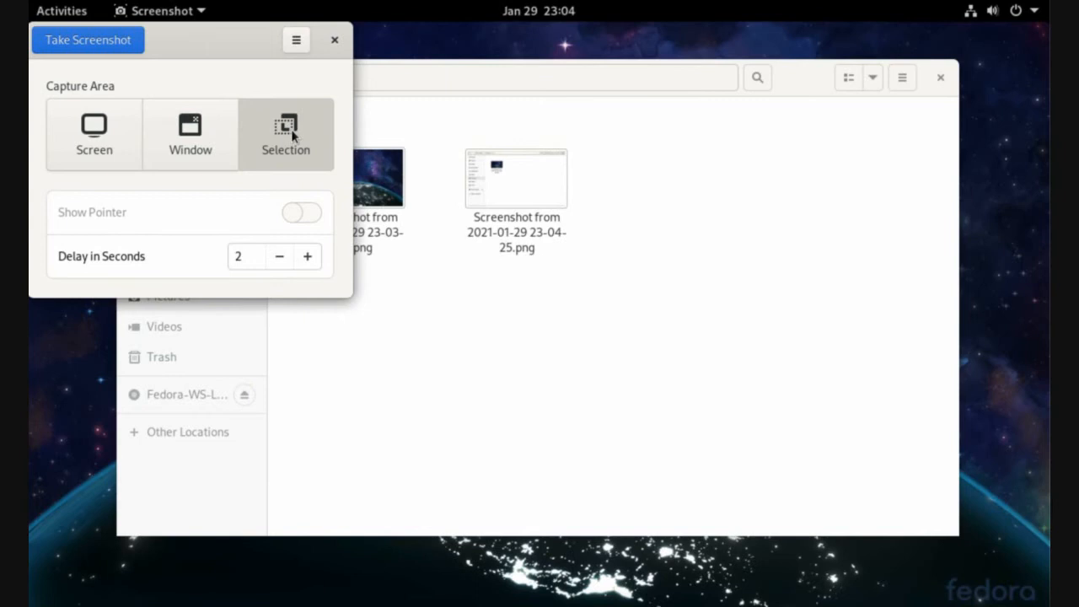
mouse_move(88, 39)
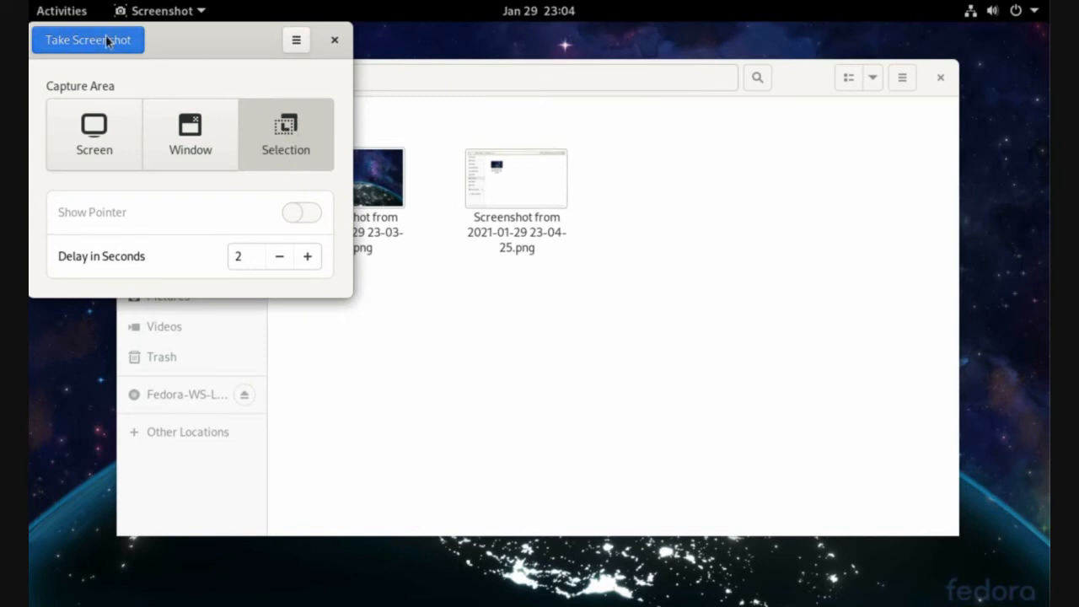
left_click(88, 39)
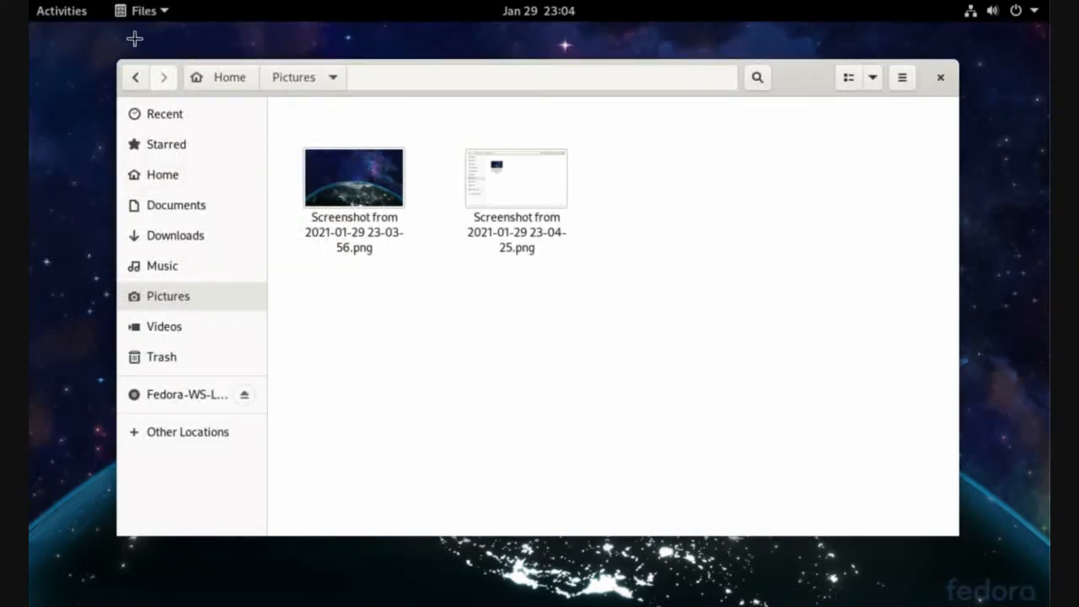
mouse_move(756, 464)
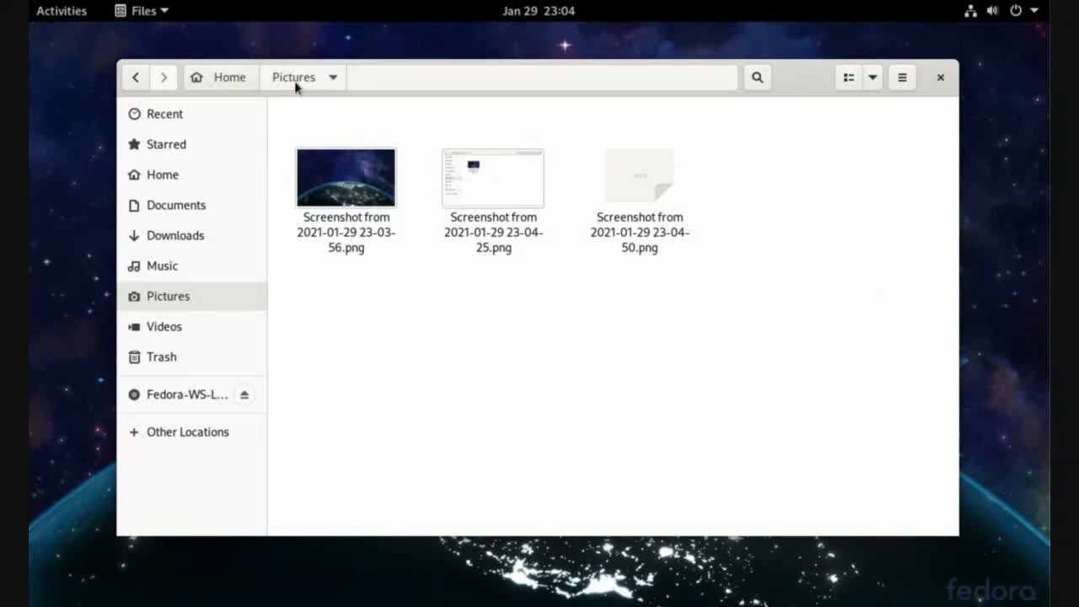
Preview the area screenshot from Pictures in Image Viewer, then close it
left_click(639, 177)
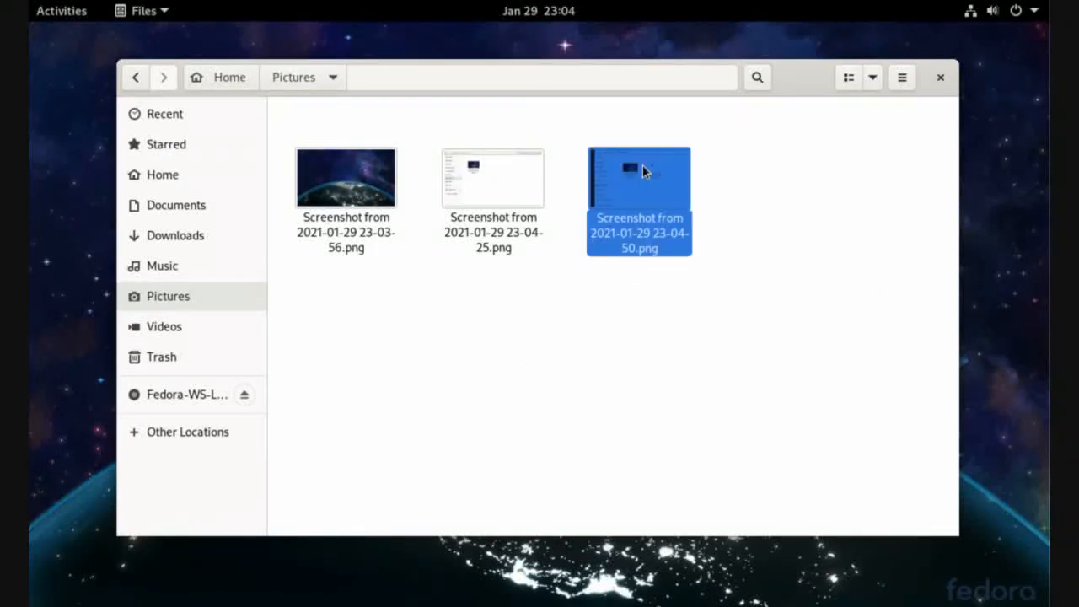
double_click(639, 175)
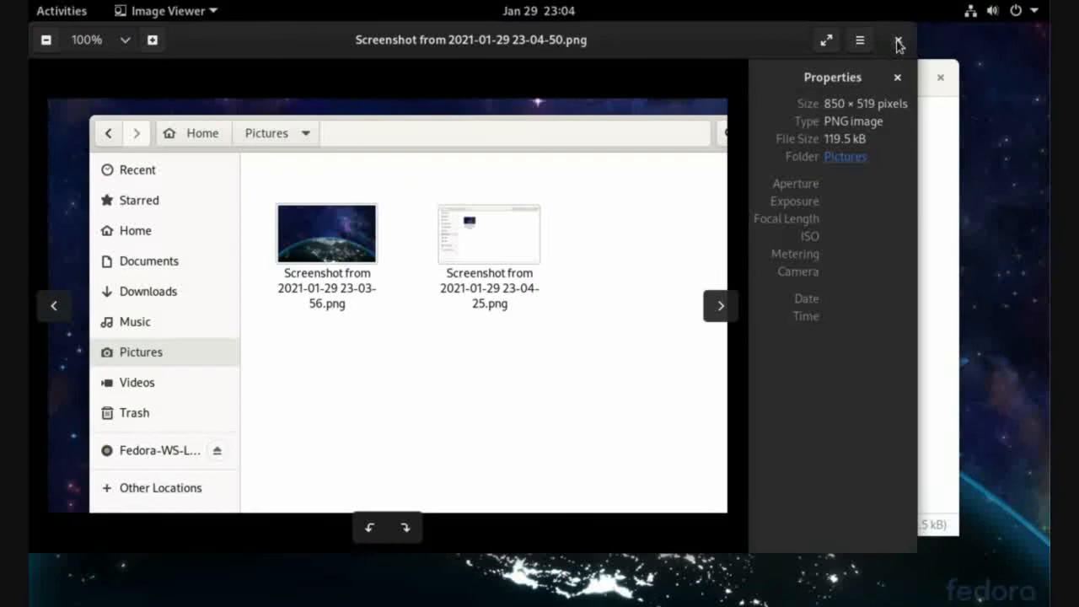
left_click(898, 40)
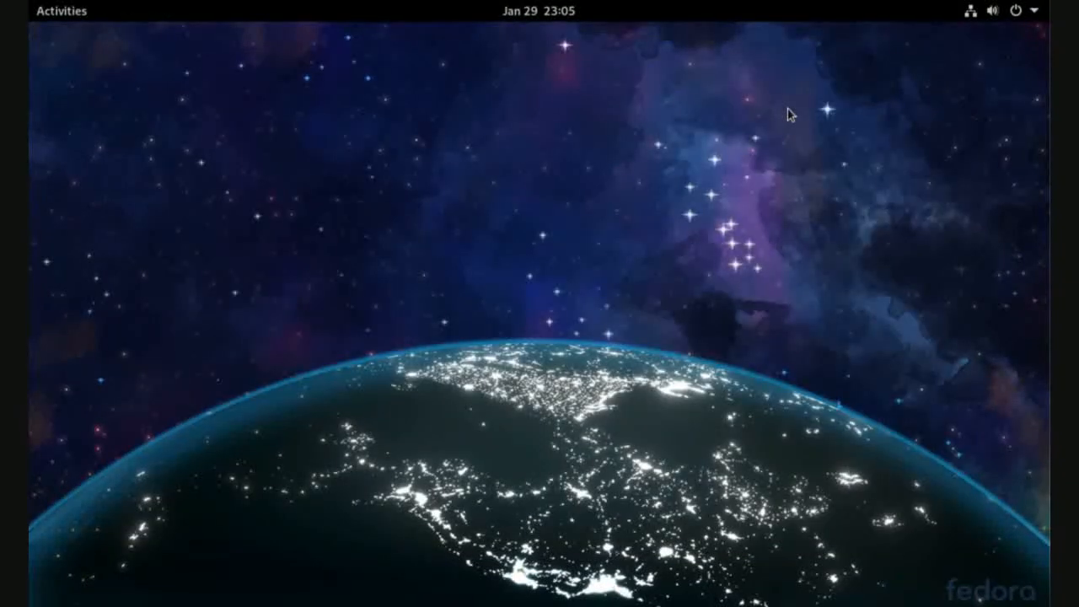
mouse_move(636, 283)
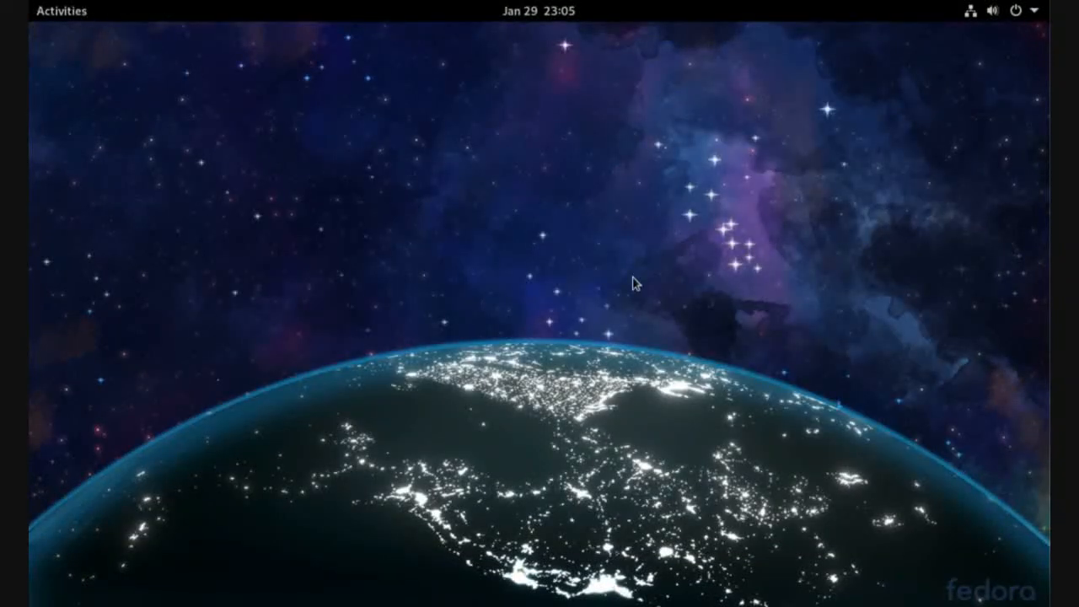